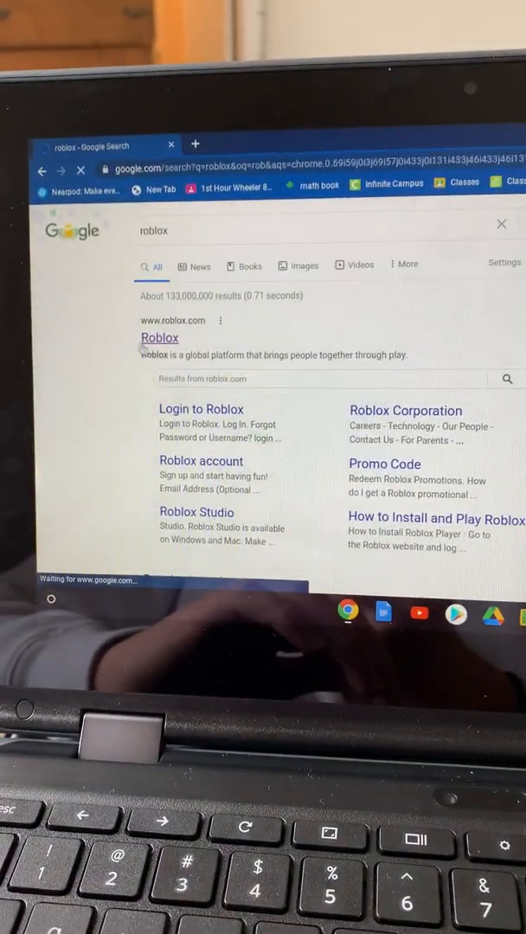
Open the Roblox website from the Google results for 'roblox'
click(160, 338)
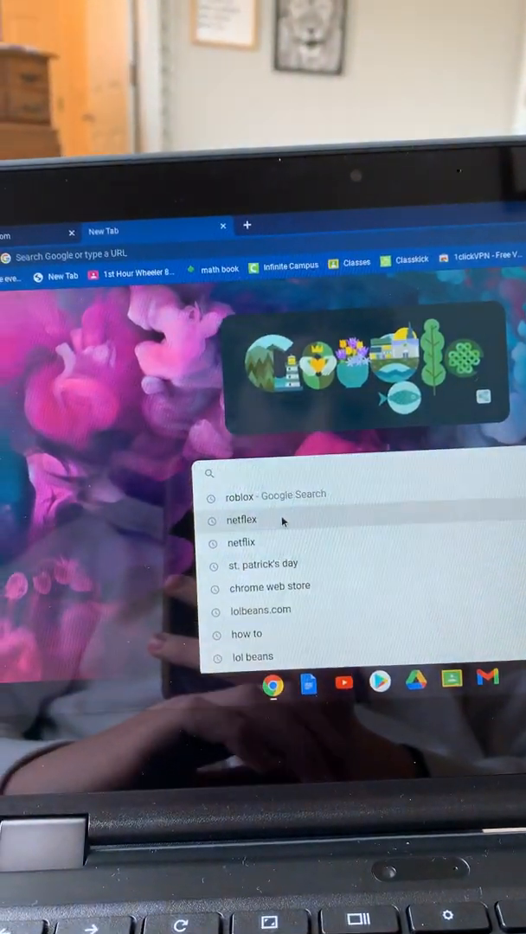
Go to the Chrome Web Store and search extensions for 'vpn'
click(270, 586)
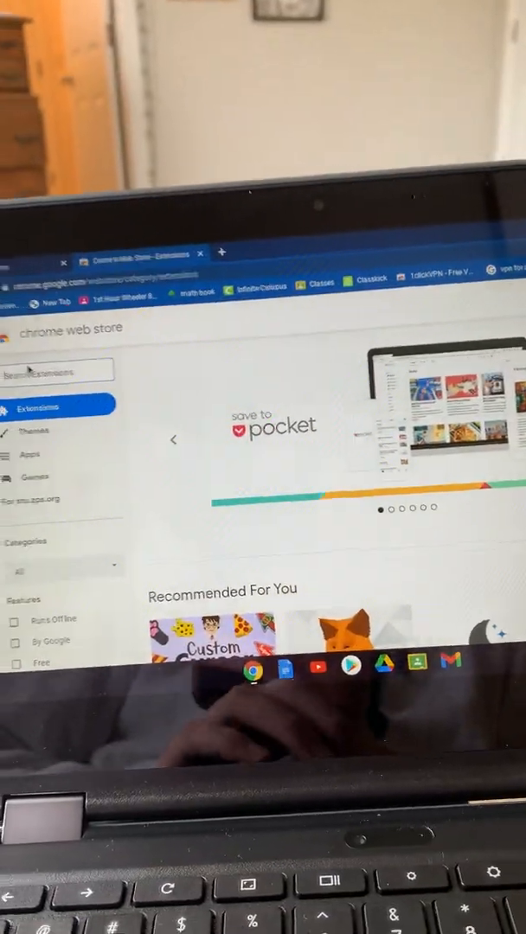
text(vp)
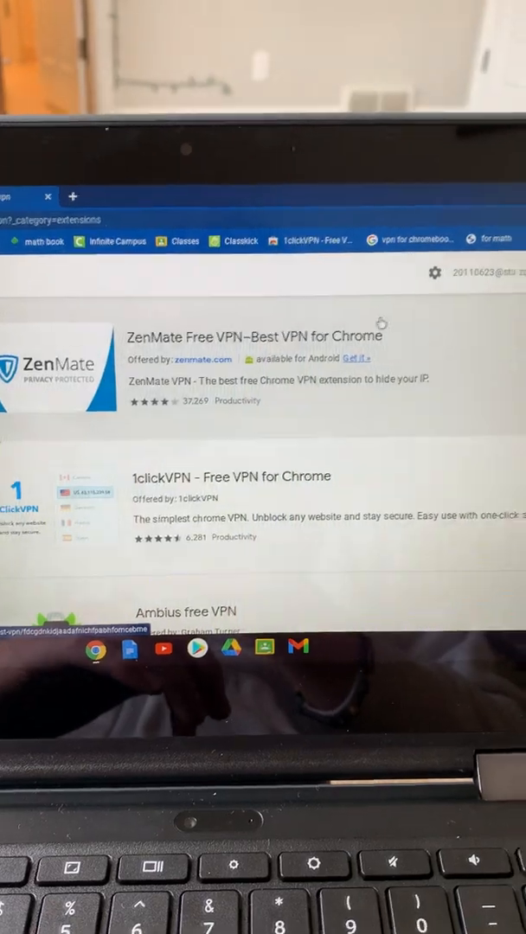
Scroll the VPN results and open the VPN-free.pro - Free Unlimited VPN listing
scroll(down, 3)
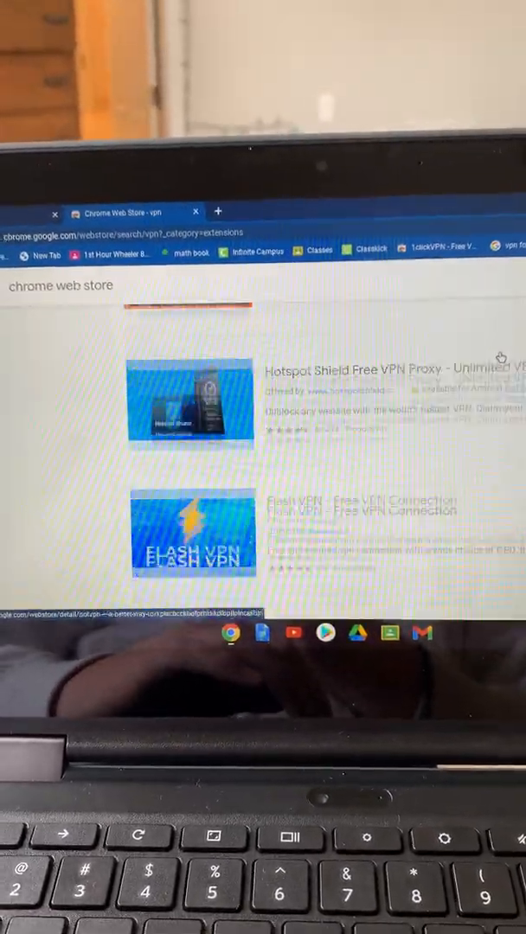
scroll(down, 3)
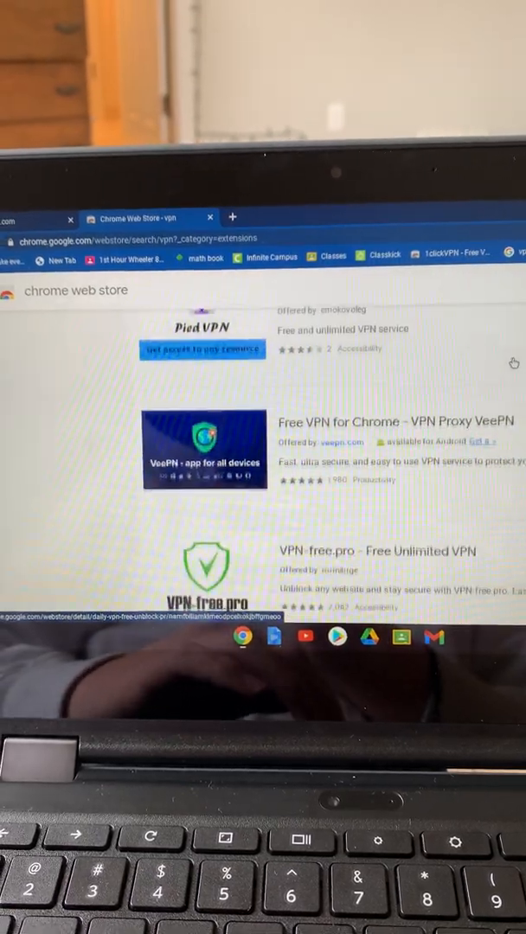
scroll(down, 3)
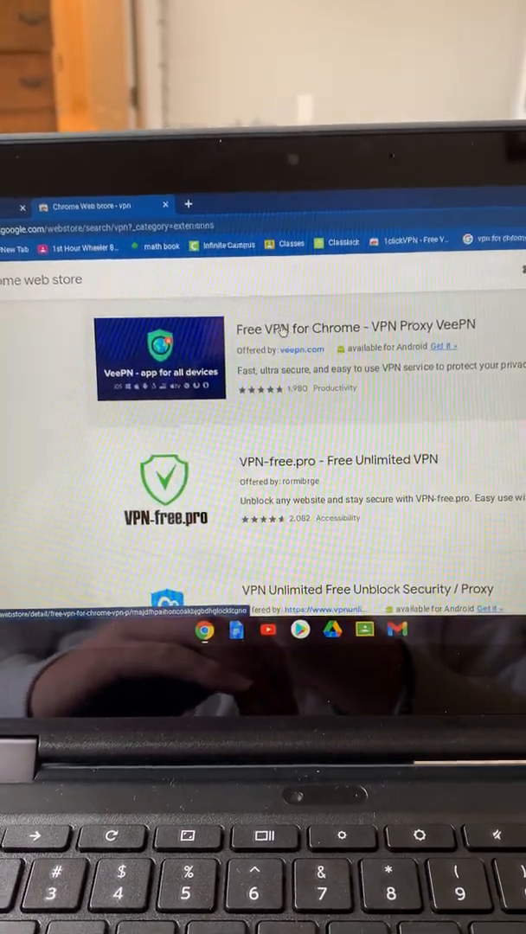
click(353, 328)
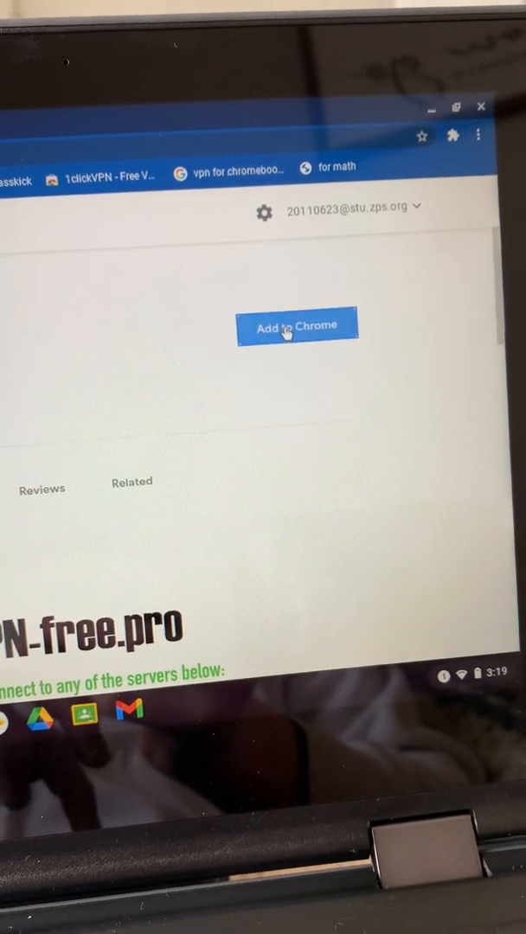
Add VPN-free.pro to Chrome and confirm the Add extension dialog
click(297, 327)
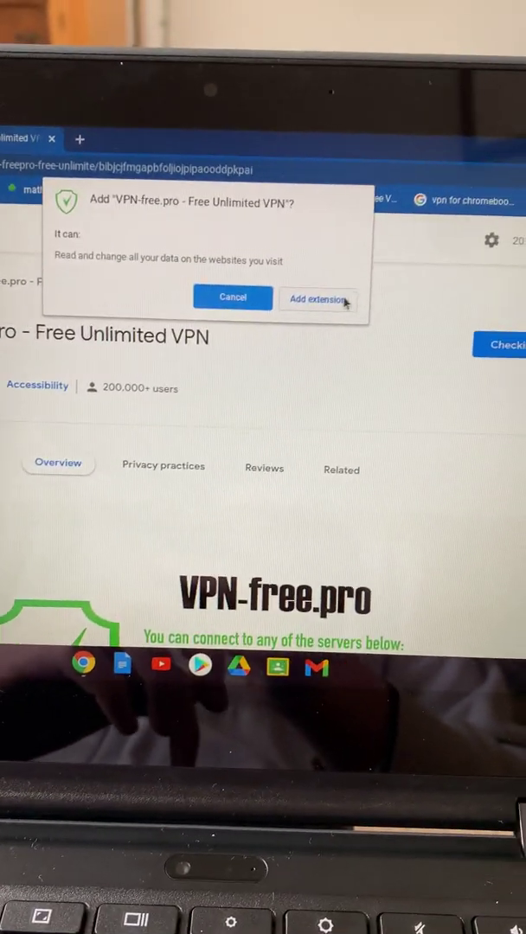
click(317, 299)
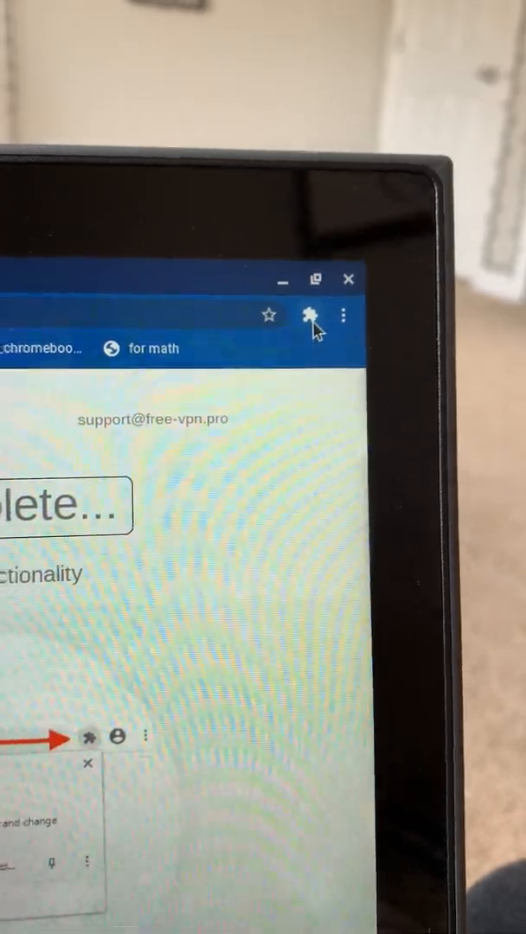
Open VPN-free.pro from the Extensions menu and choose the United Kingdom (England) server
click(309, 315)
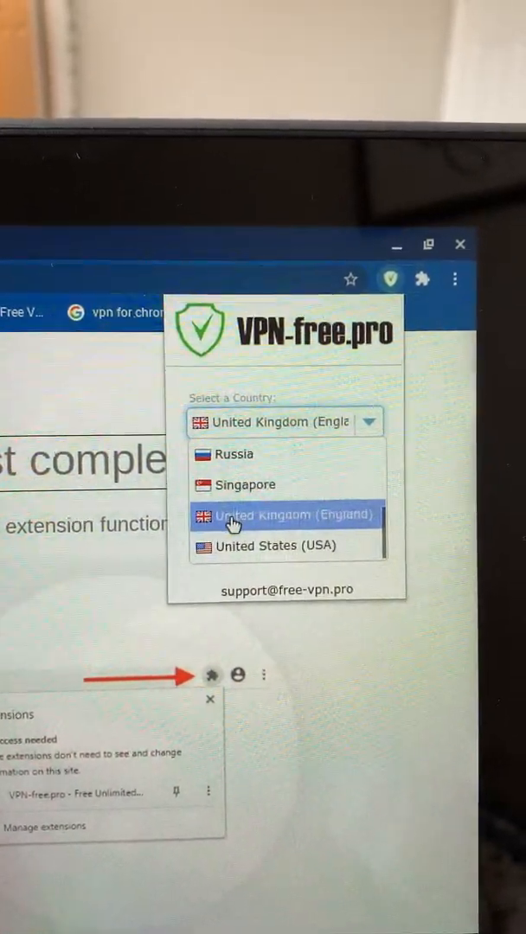
click(285, 546)
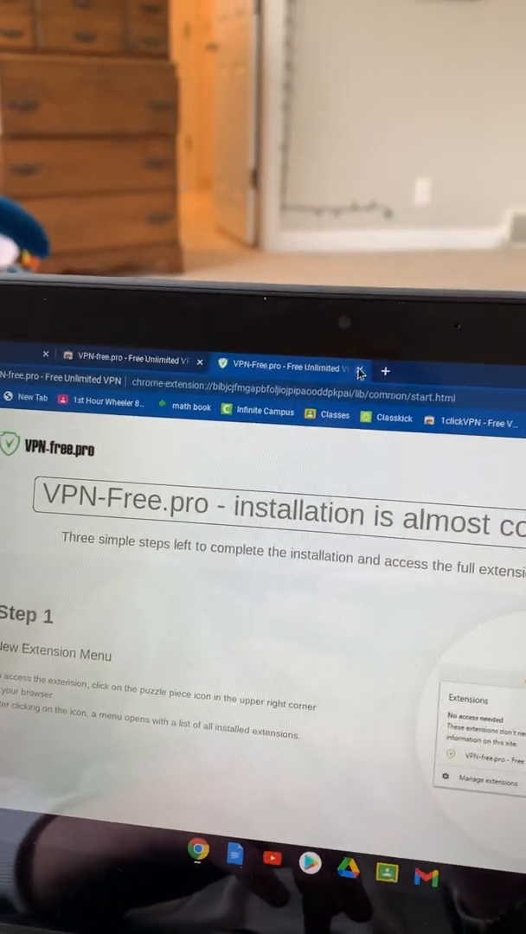
Search 'netflix' in a new tab, open the Netflix site, then start another tab
click(385, 371)
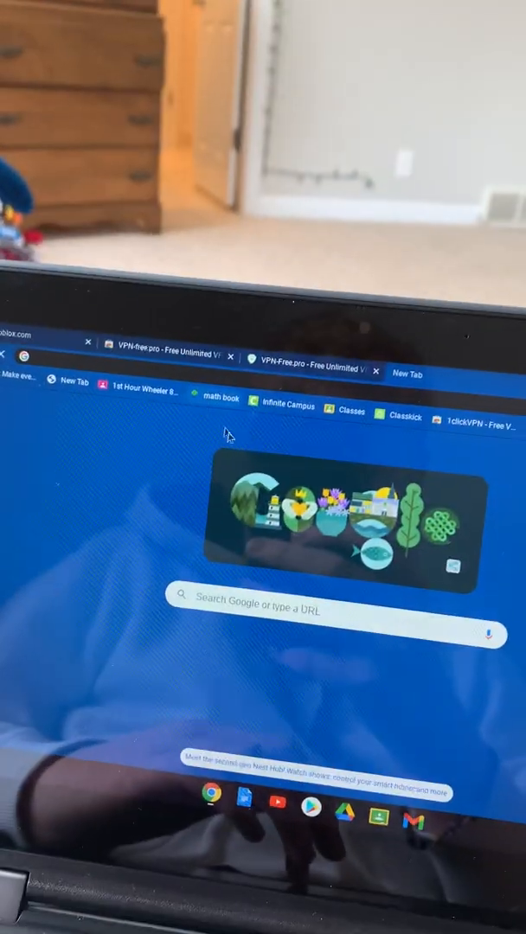
text(netflix)
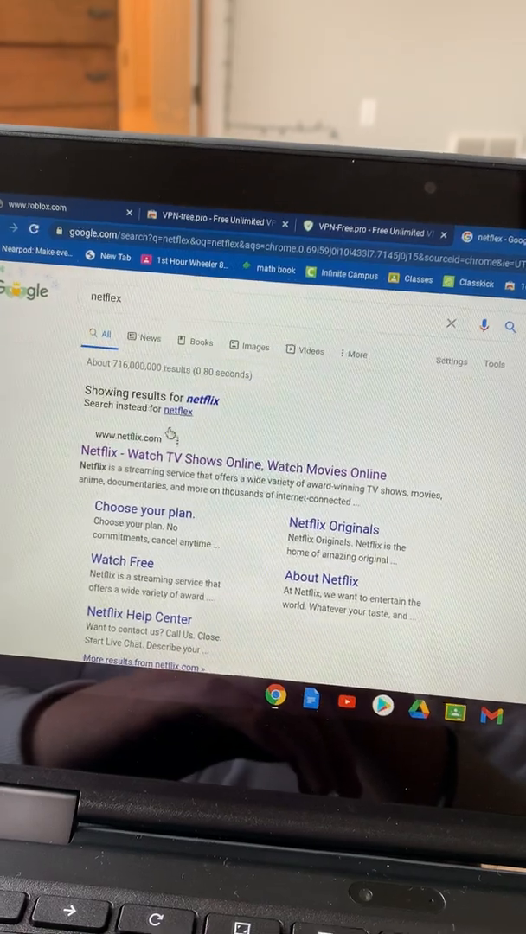
click(232, 473)
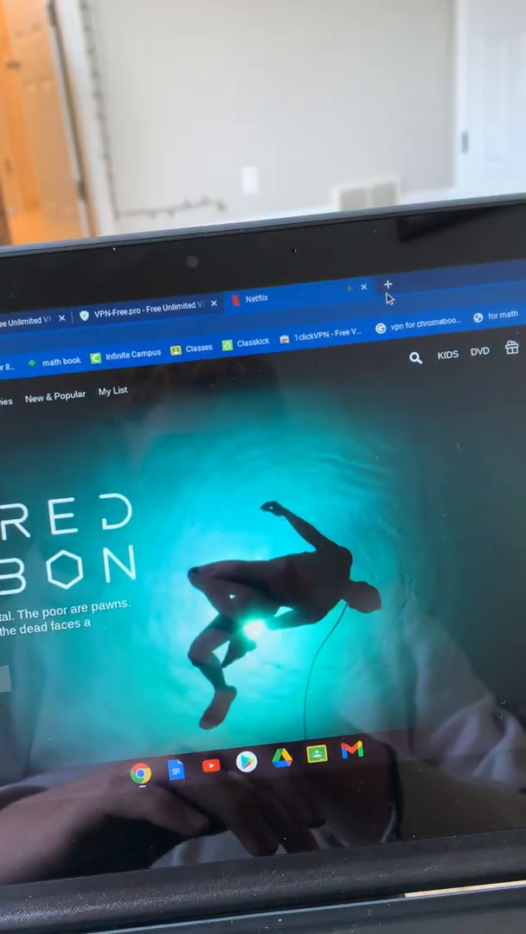
click(389, 286)
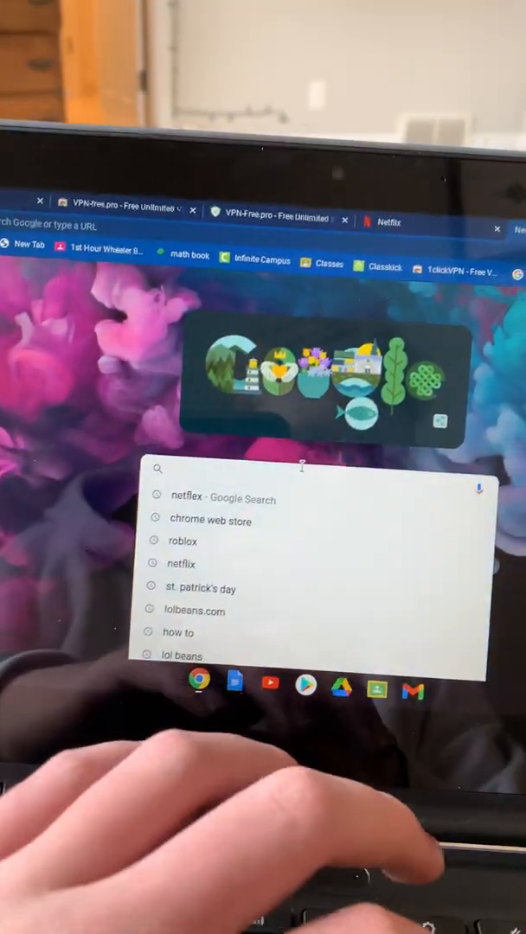
Search 'roblox' from the address bar and open the Roblox website result
text(roblox)
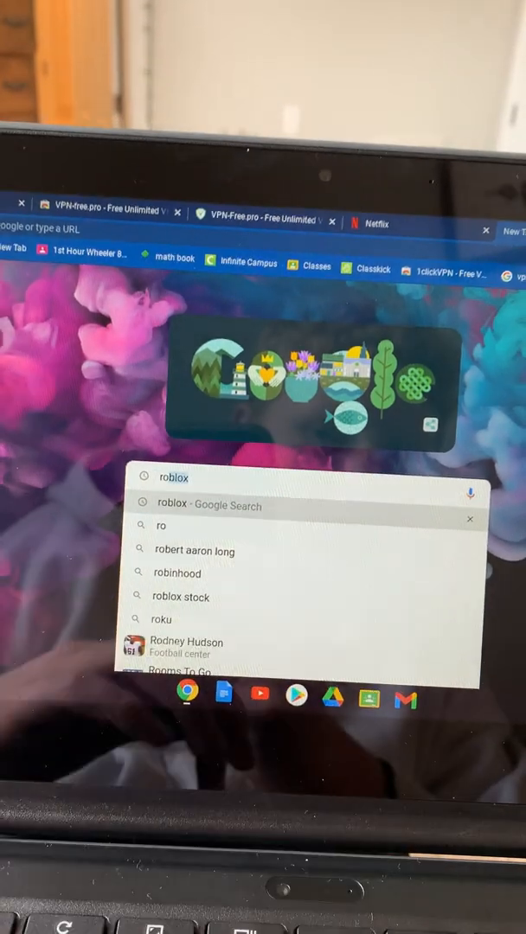
key(Return)
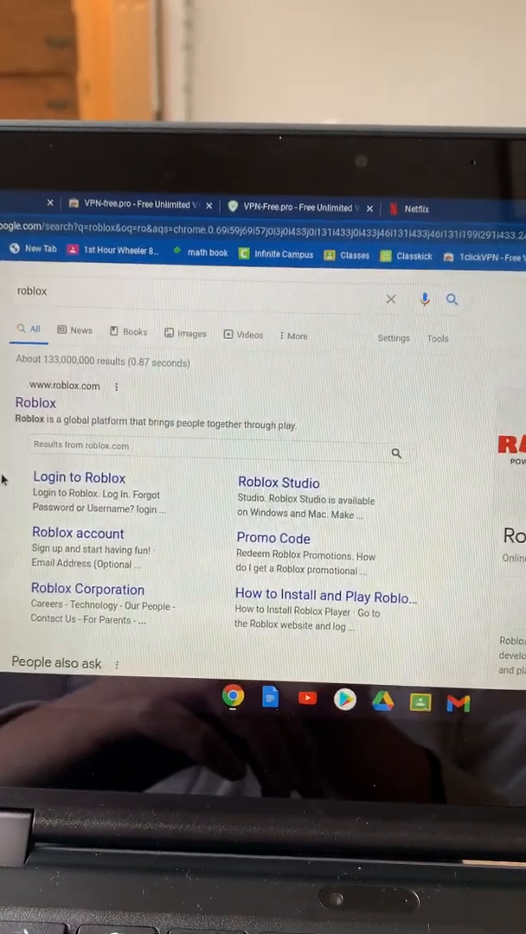
click(35, 402)
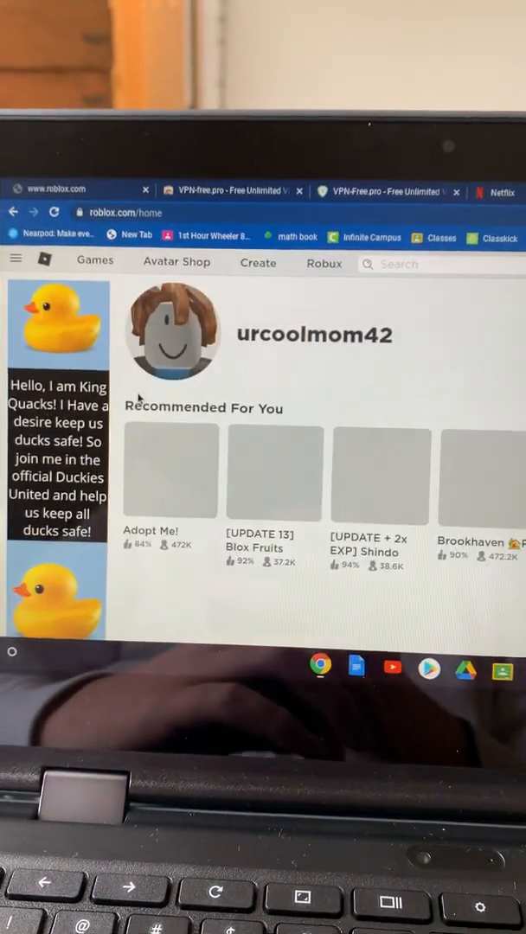